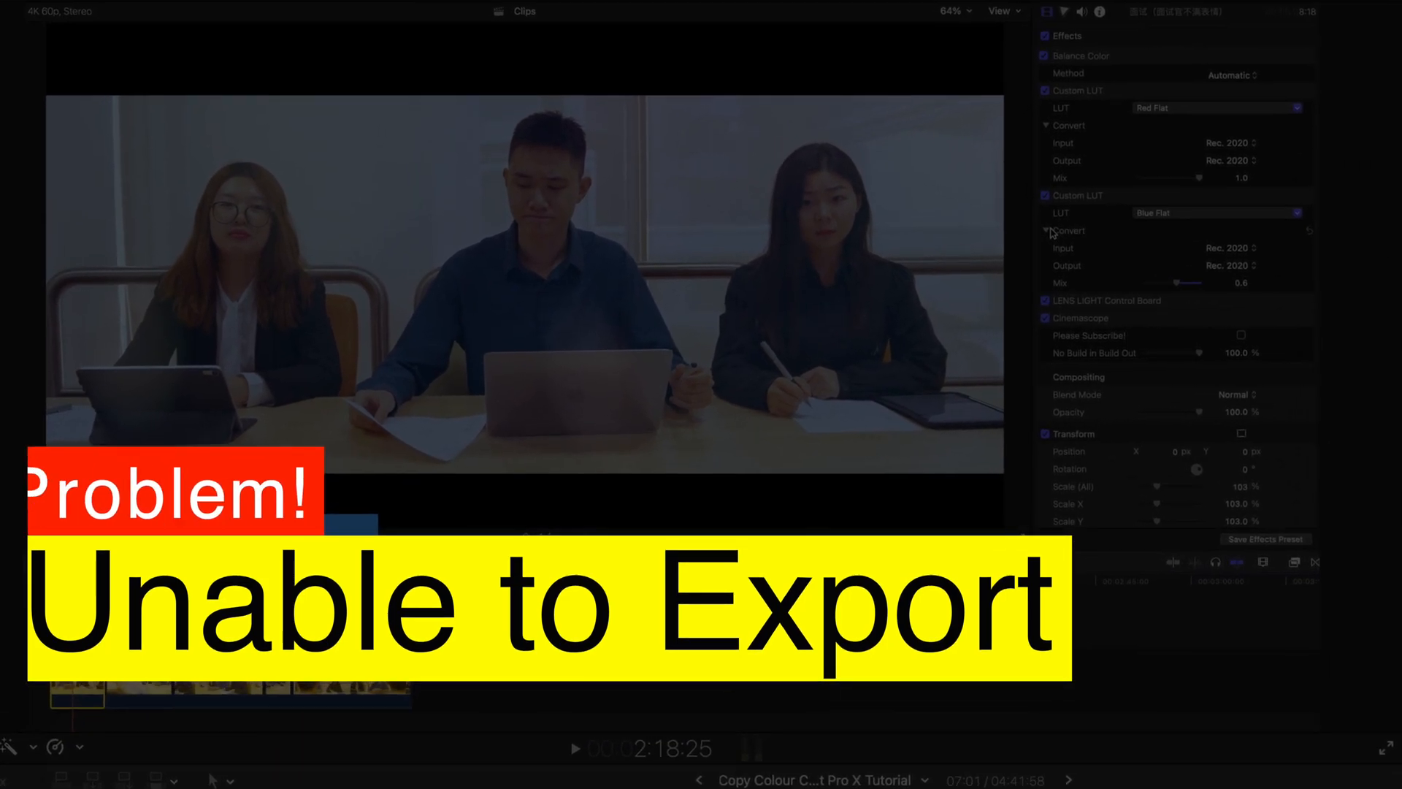
# - Check the Share menu's export destinations, where the MP4 export fails to open
pyautogui.click(1370, 16)
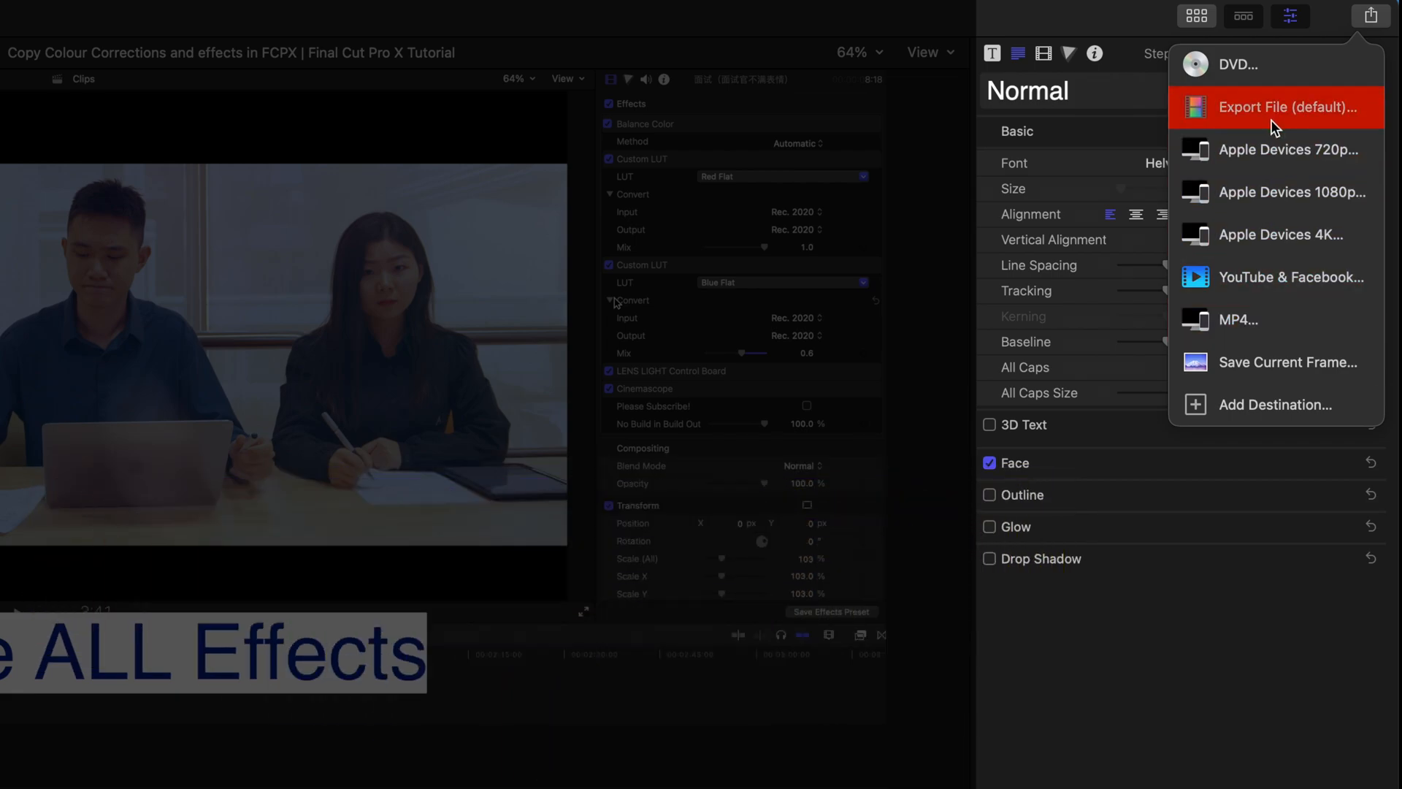
pyautogui.moveTo(1243, 320)
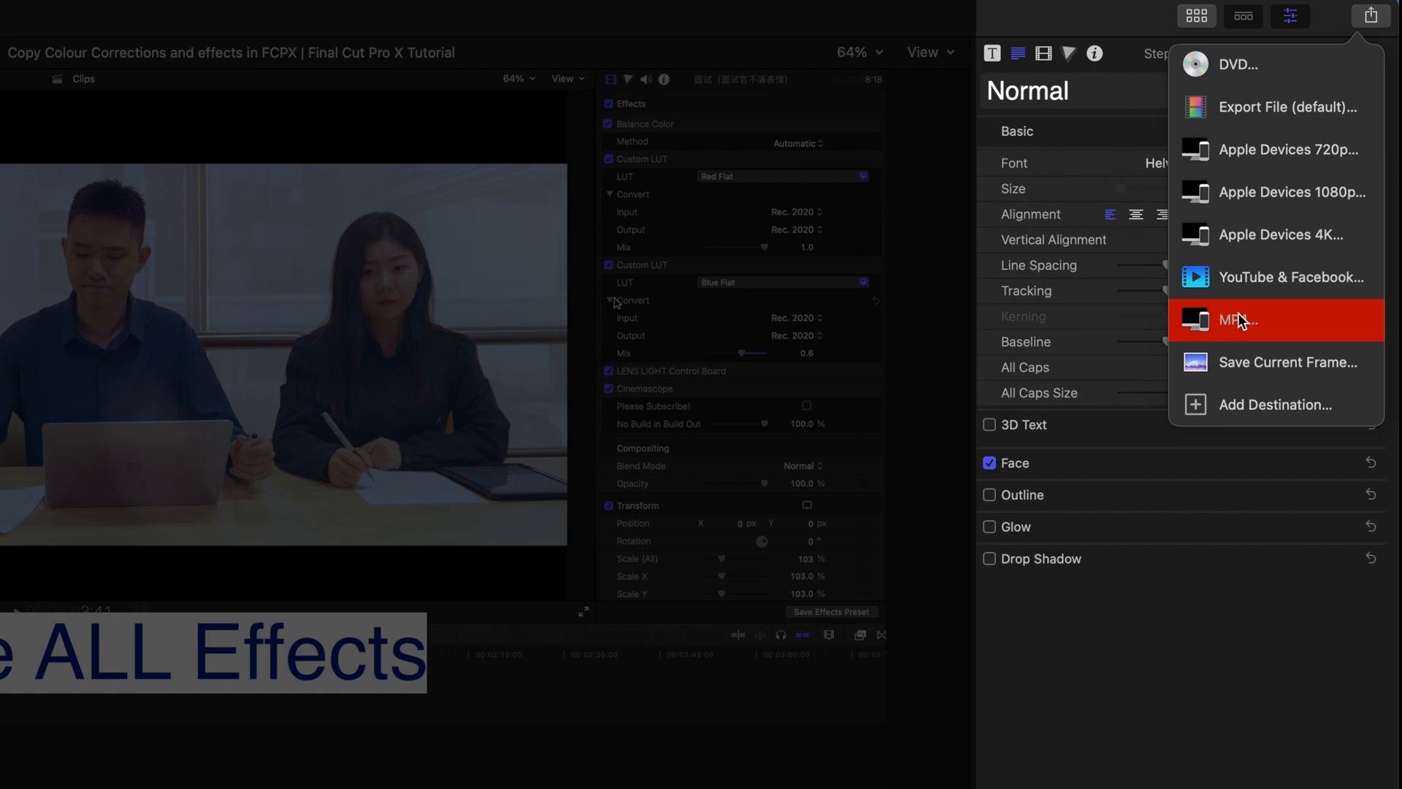
pyautogui.moveTo(1244, 343)
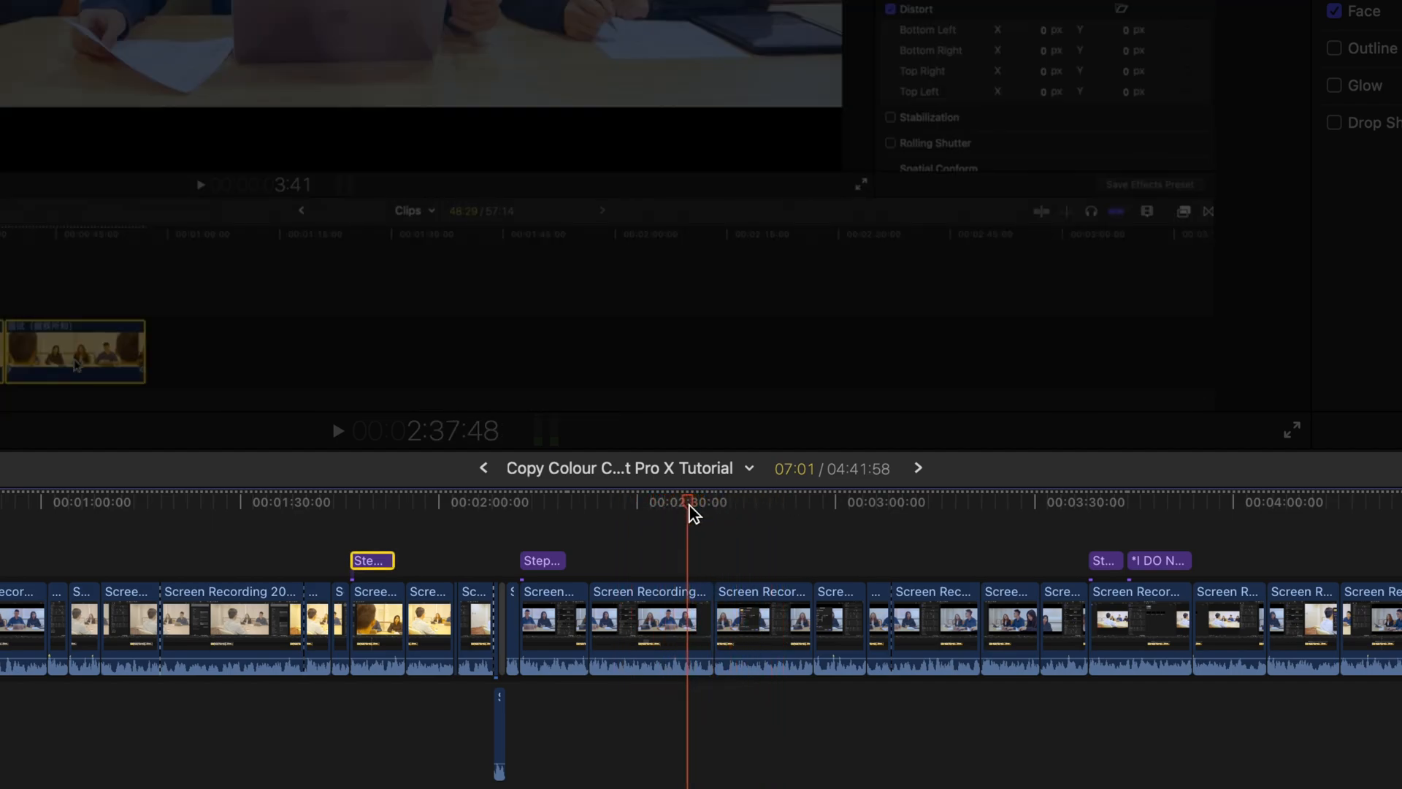
pyautogui.click(1375, 17)
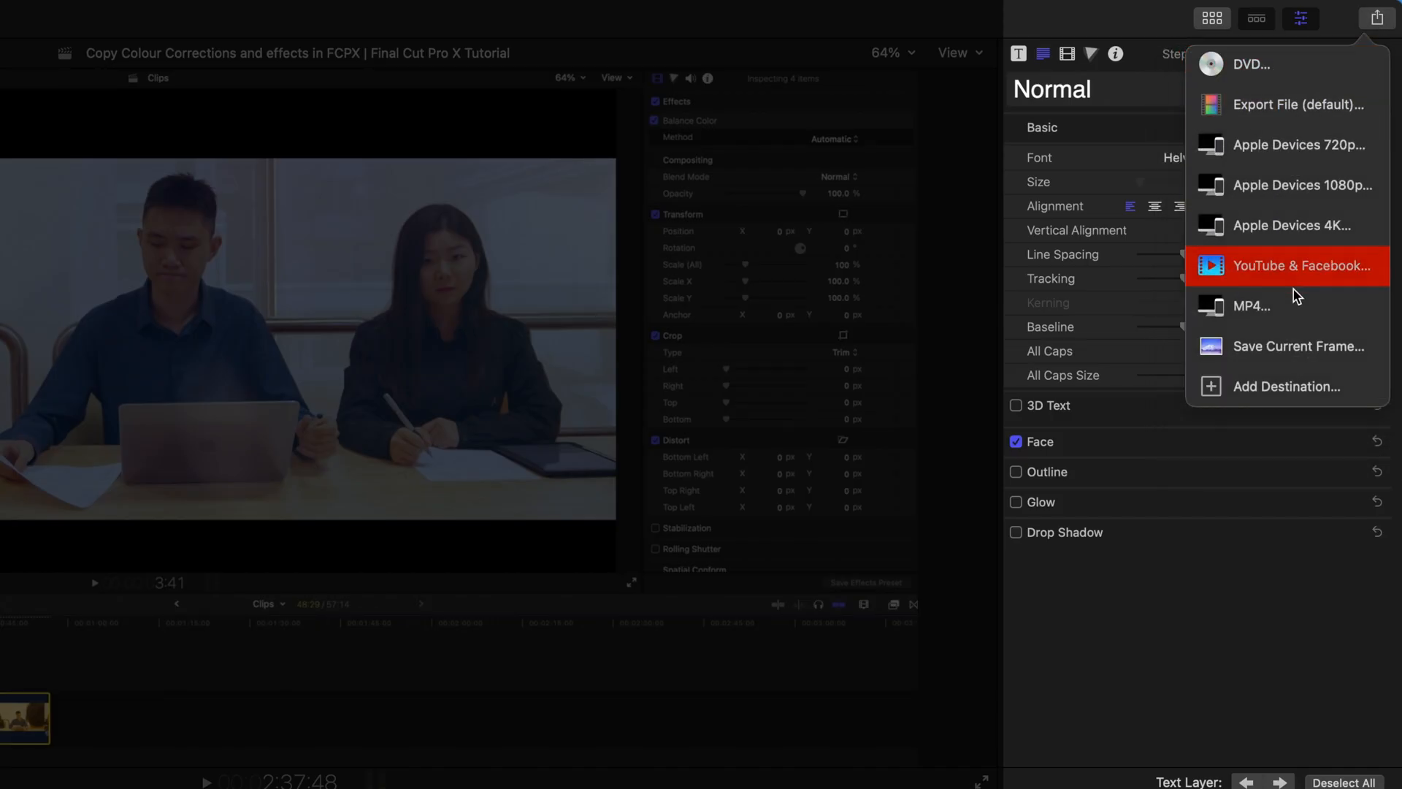
pyautogui.moveTo(1250, 305)
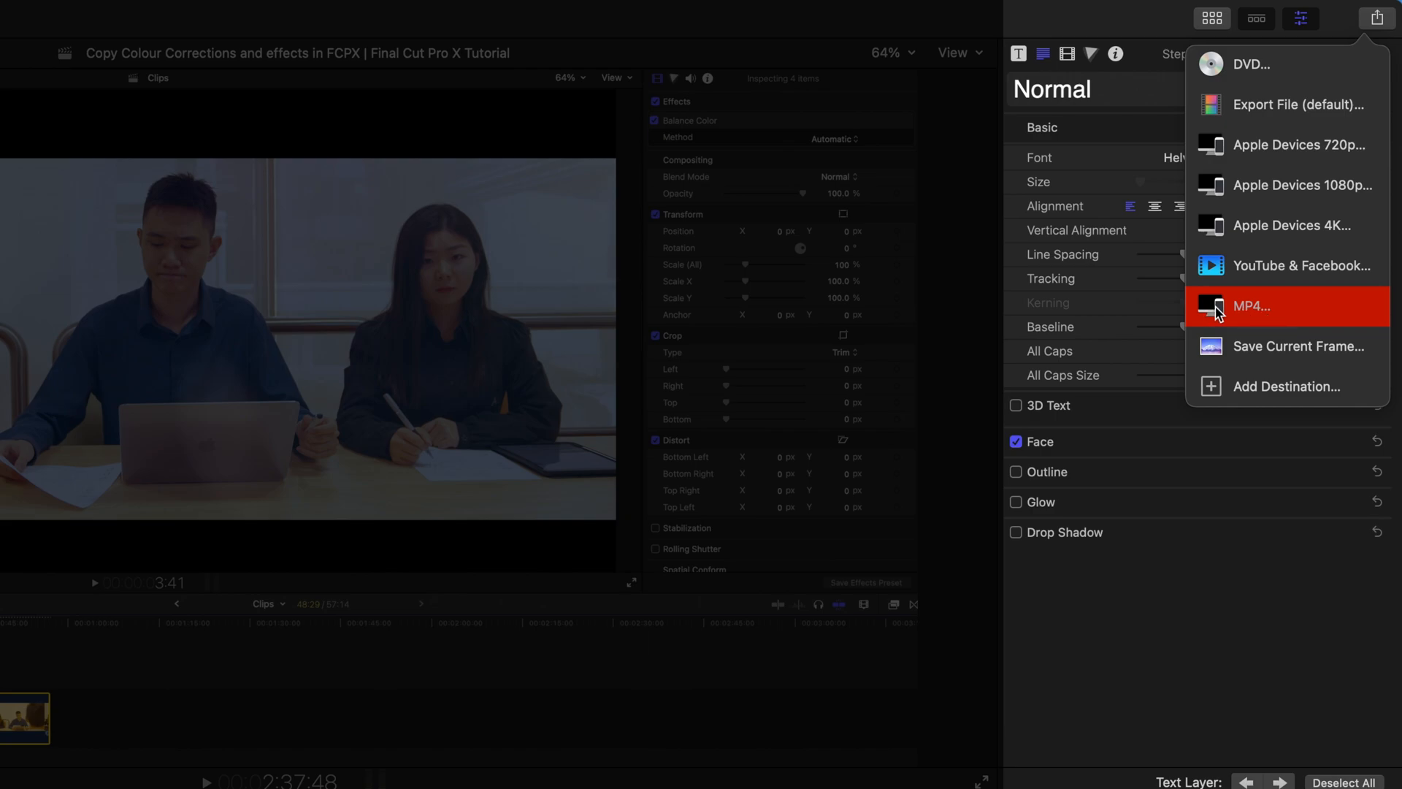
pyautogui.moveTo(1234, 326)
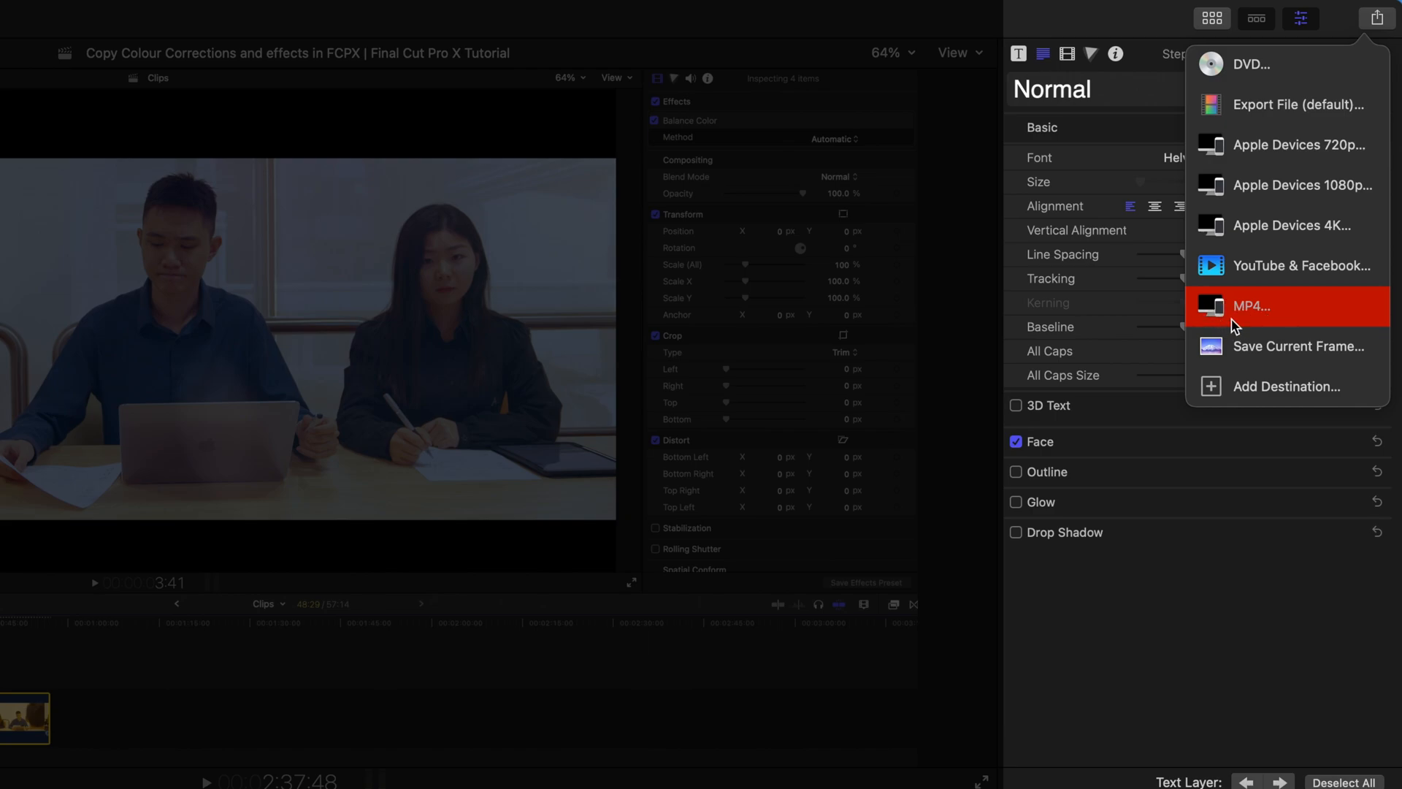
pyautogui.moveTo(1222, 326)
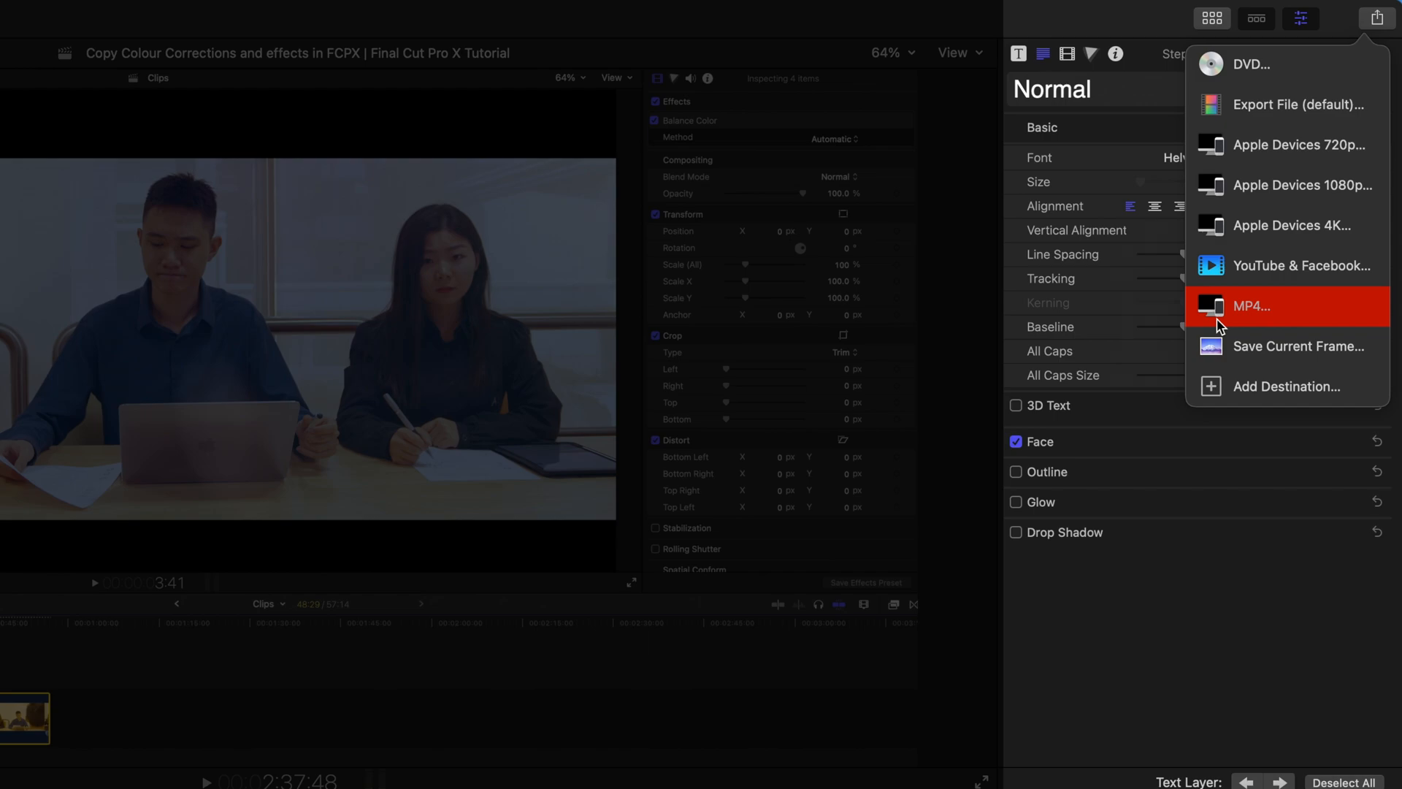
pyautogui.moveTo(1250, 69)
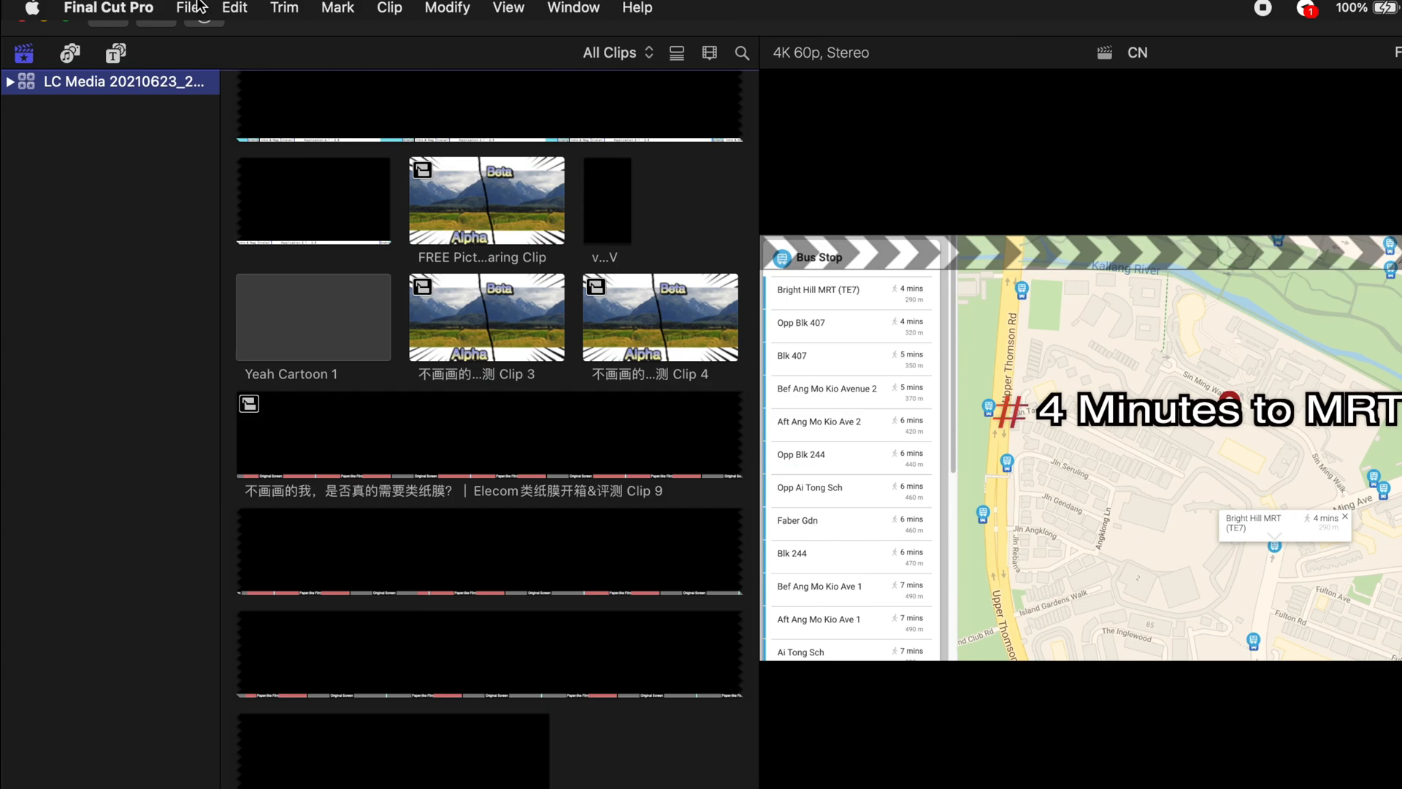
# - Delete all render files plus optimized and proxy media via Delete Generated Library Files
pyautogui.click(188, 8)
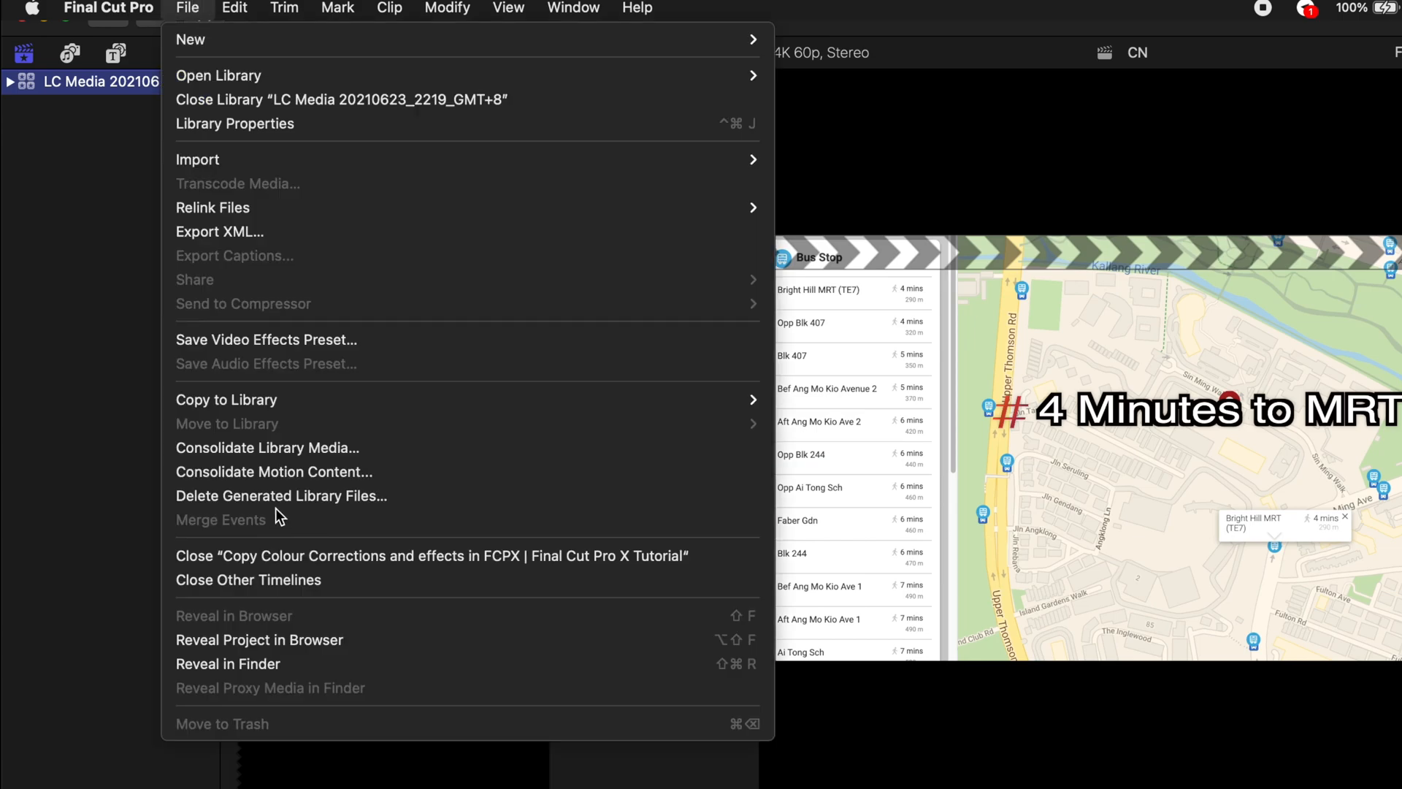
pyautogui.moveTo(280, 495)
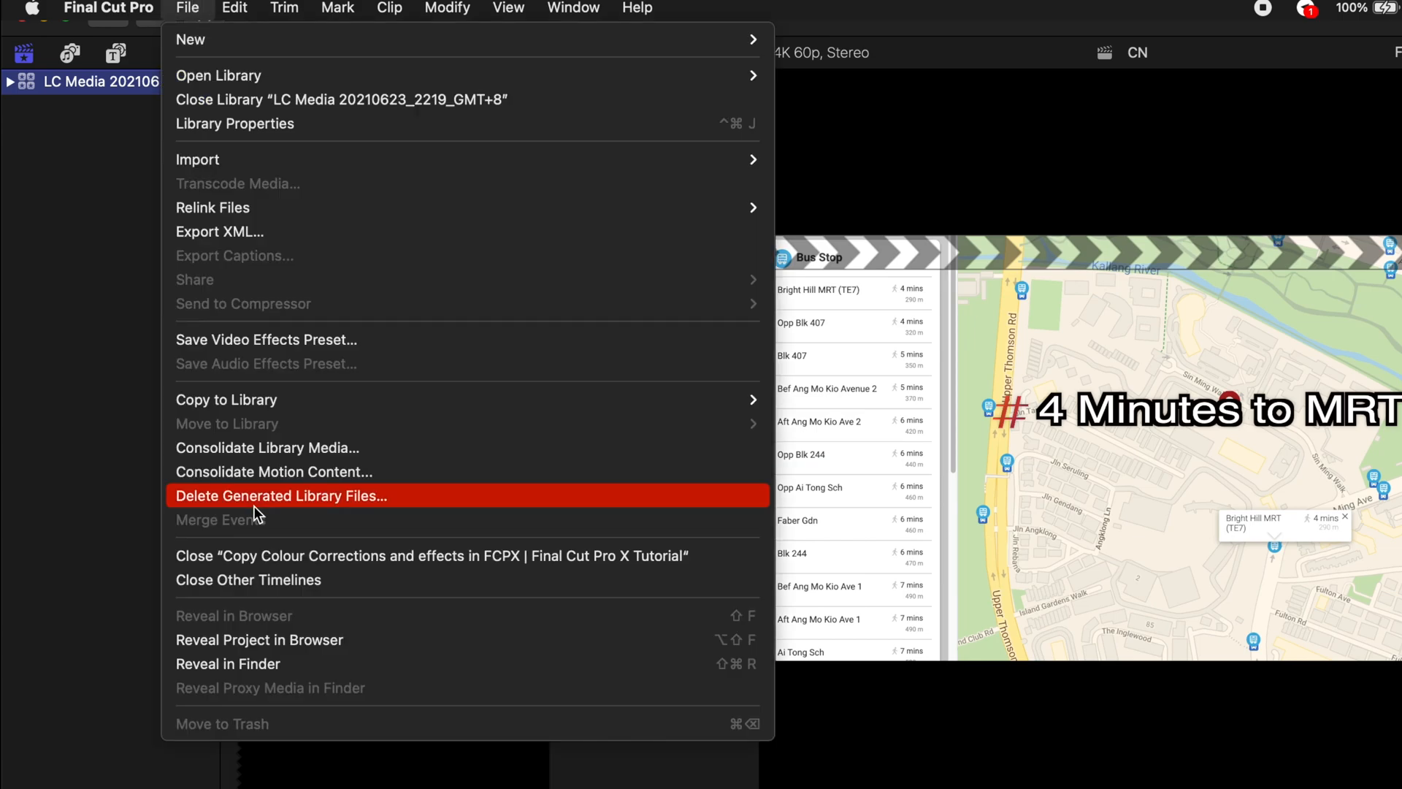
pyautogui.click(280, 495)
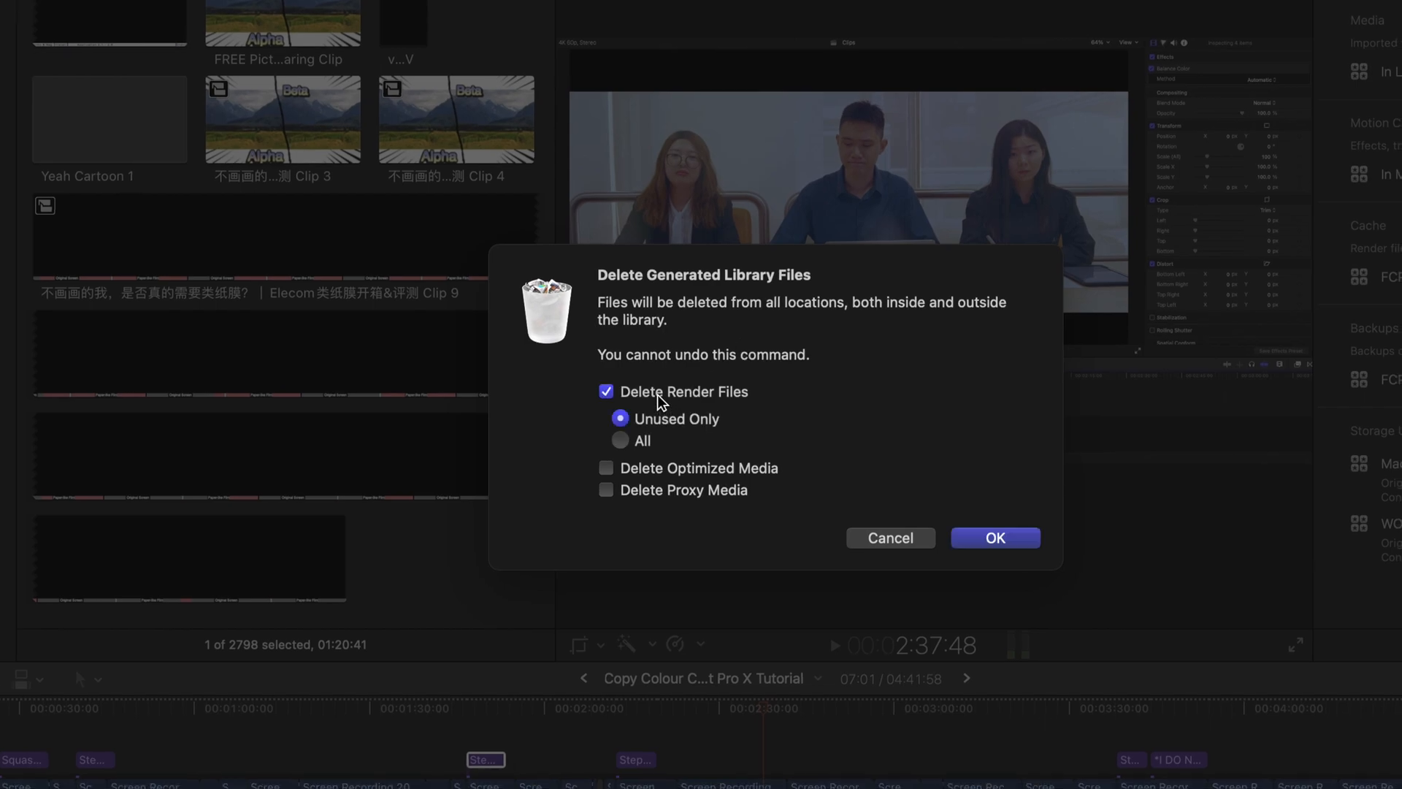
pyautogui.click(619, 439)
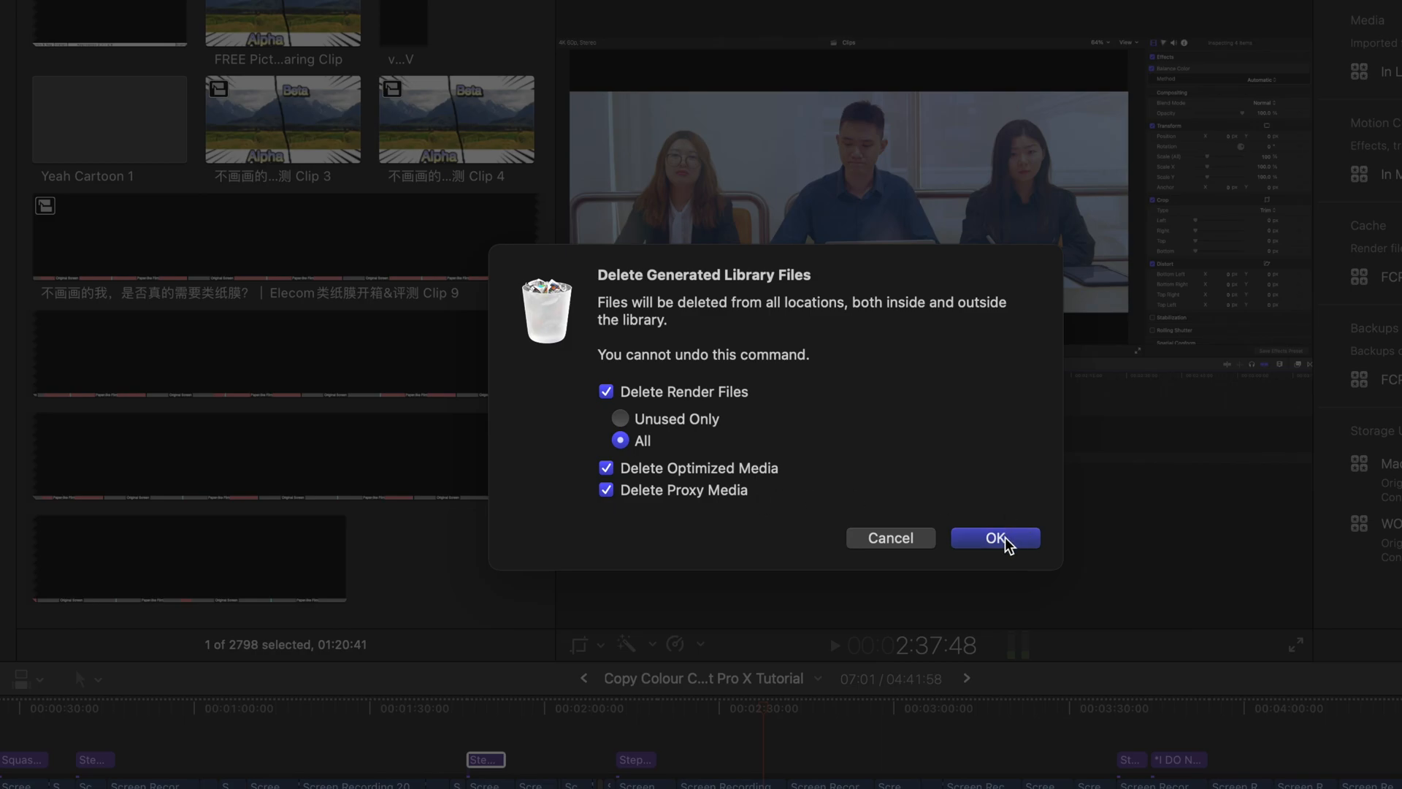
pyautogui.click(995, 538)
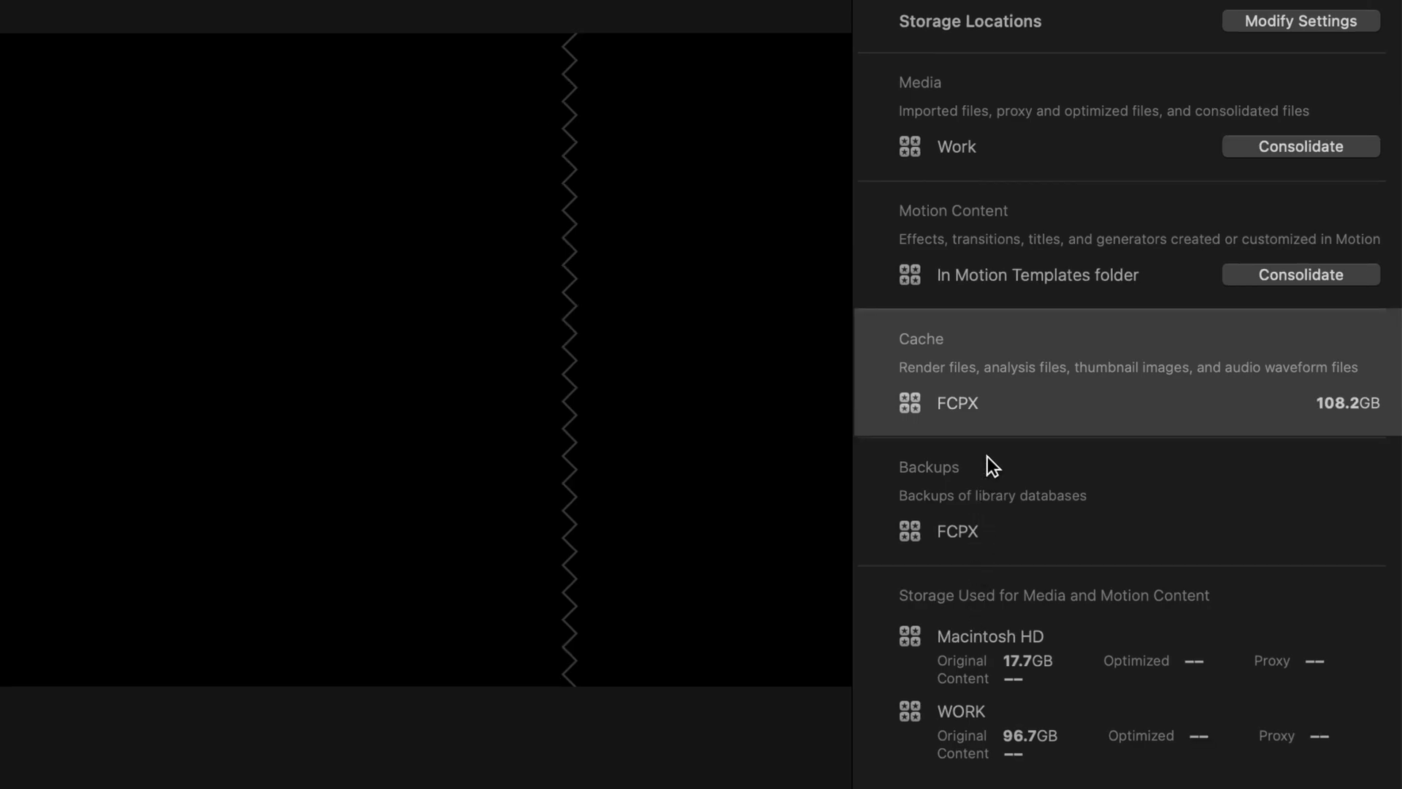
pyautogui.moveTo(932, 428)
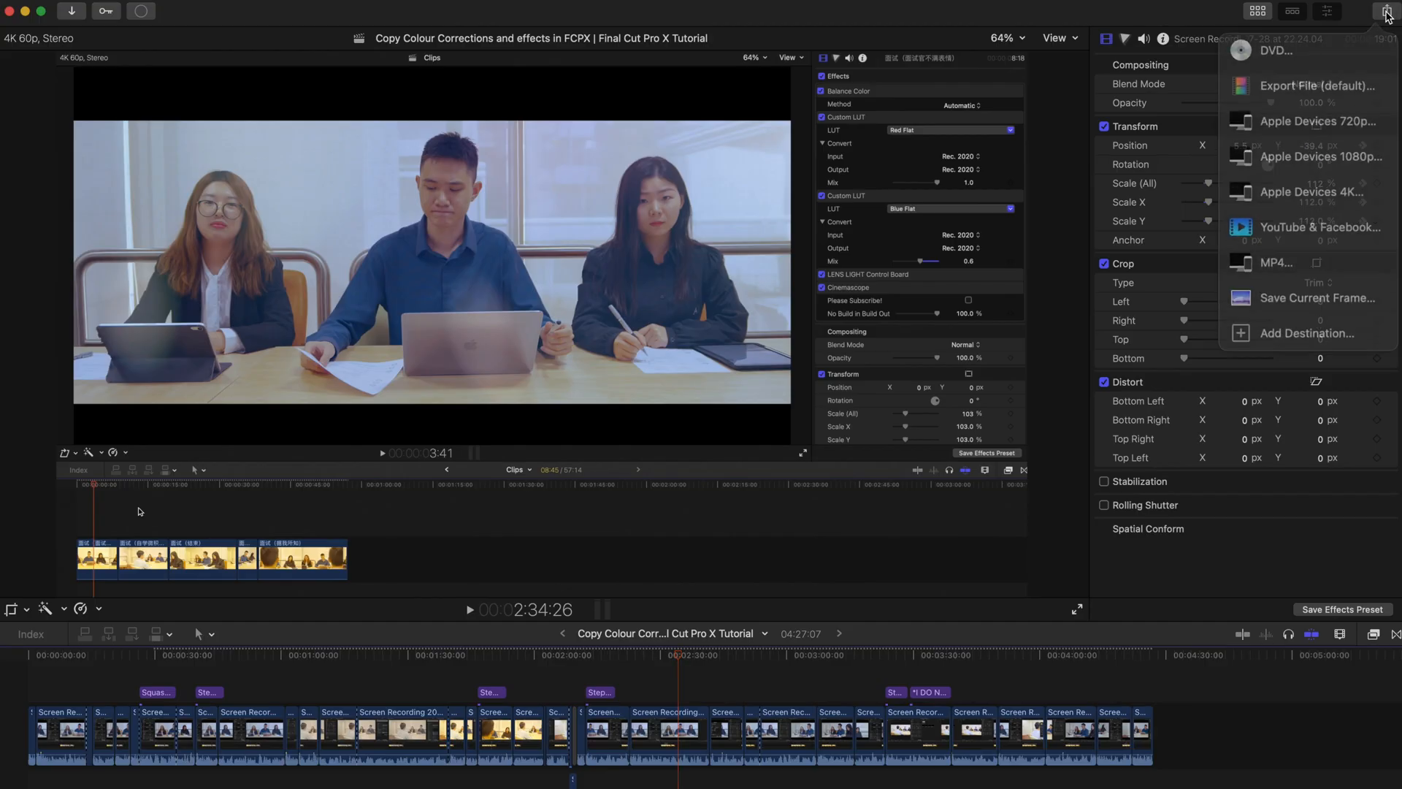
# - Start an MP4 export from Share, bringing up the 4K 60fps export dialog
pyautogui.click(1277, 261)
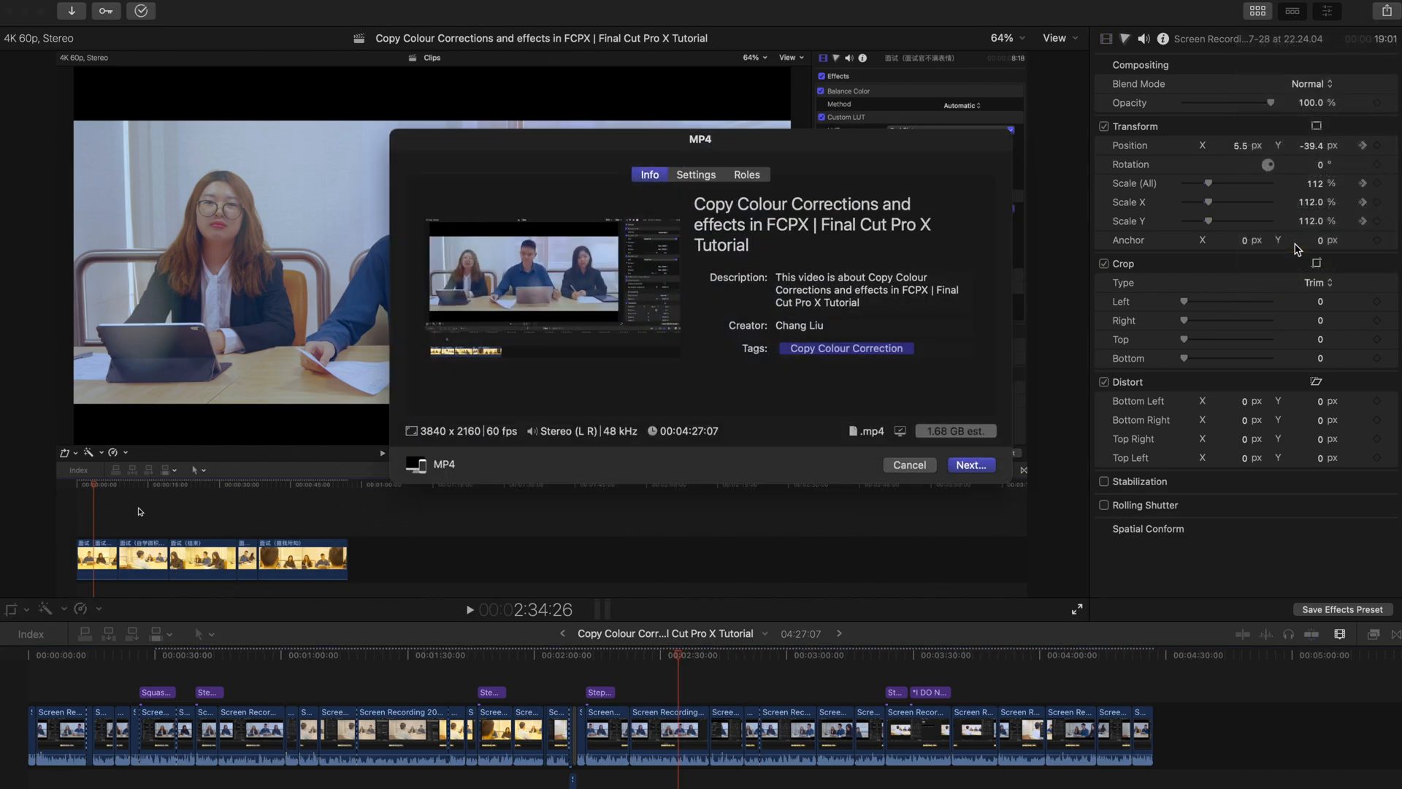